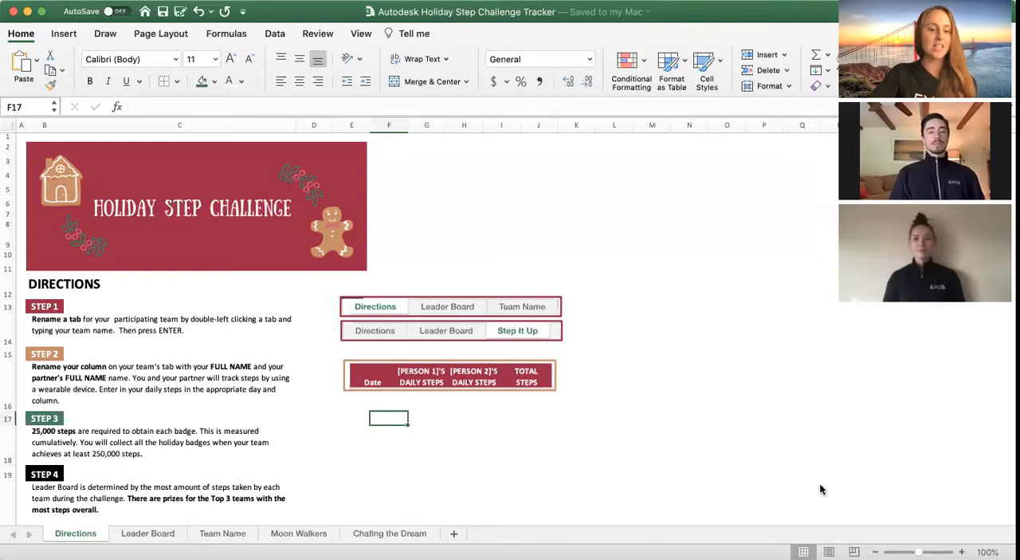
{"action": "mouse_move", "coordinate": [668, 460]}
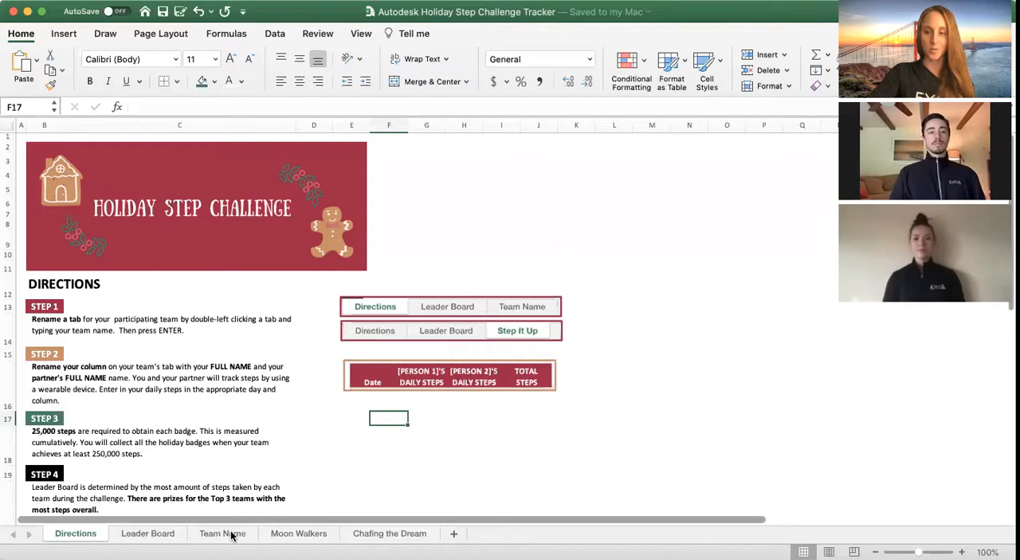
- Start renaming the team's Team Name sheet tab to Step It Up
{"action": "left_click", "coordinate": [223, 532]}
{"action": "type", "text": "Step It Up"}
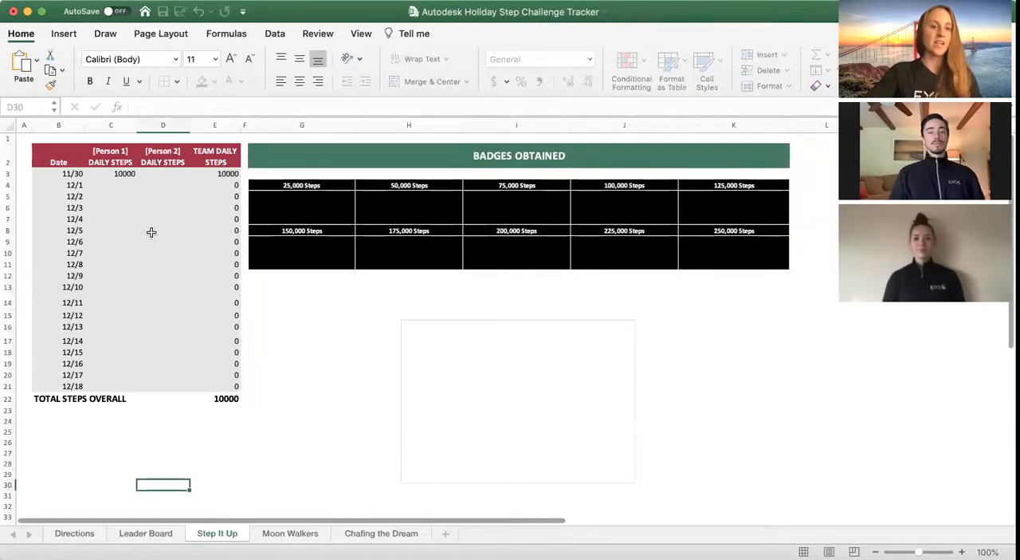
{"action": "left_click", "coordinate": [110, 157]}
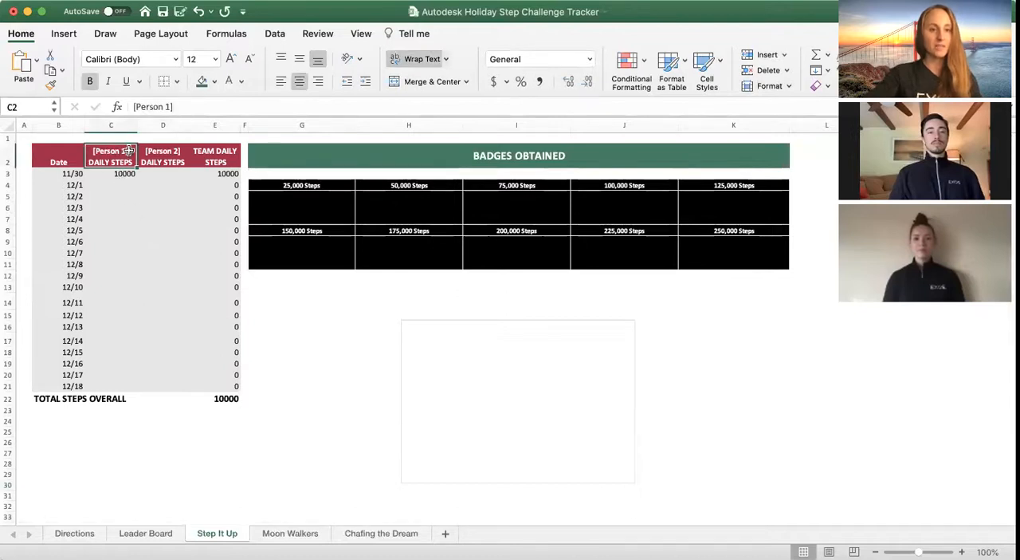
{"action": "double_click", "coordinate": [112, 150]}
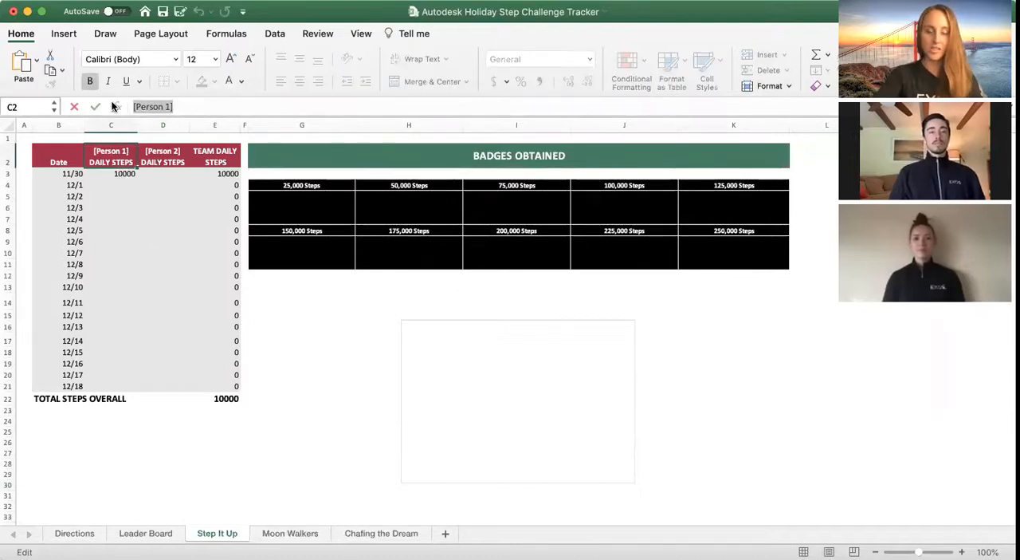
{"action": "type", "text": "Brittan"}
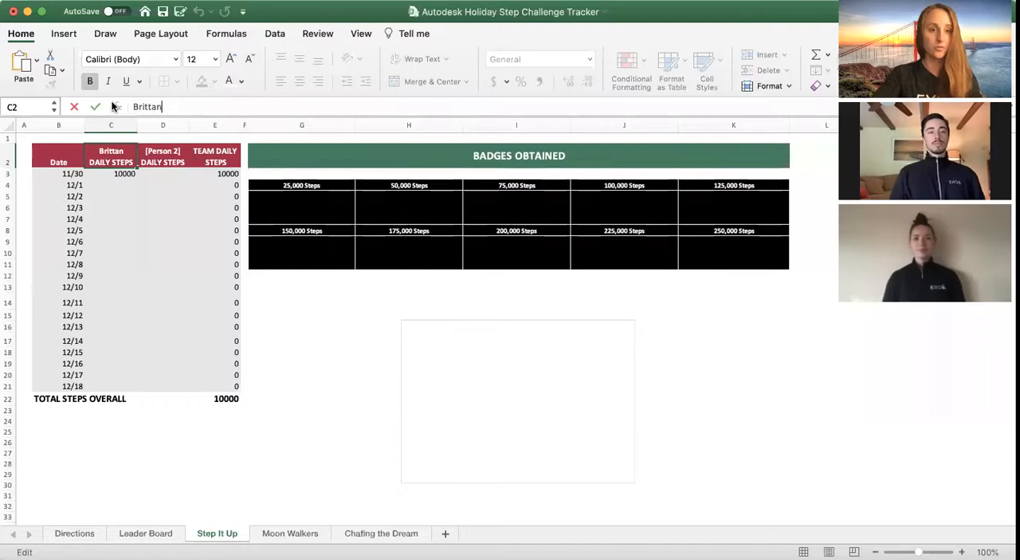
{"action": "type", "text": "y Steers"}
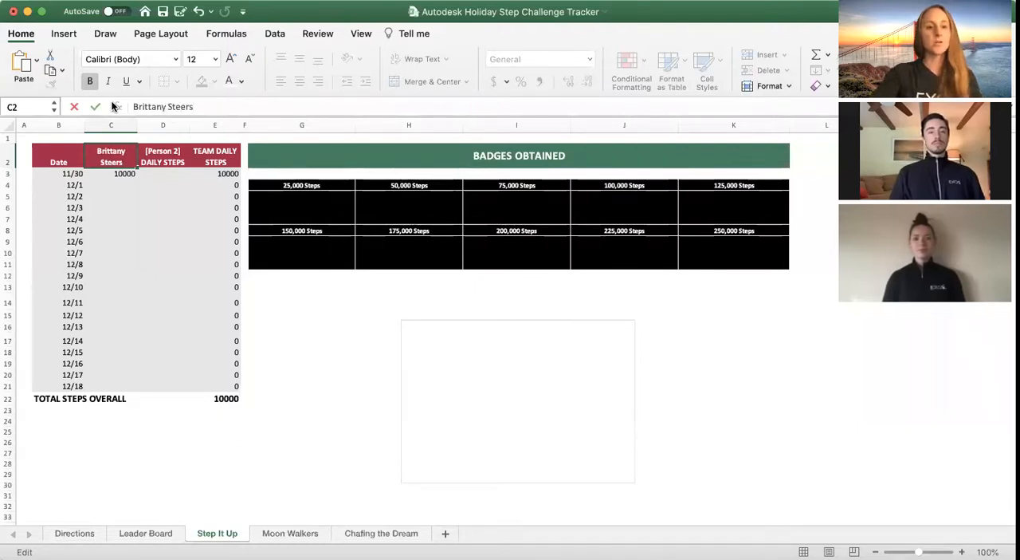
- Replace the Person 2 header with the name John Smith
{"action": "left_click", "coordinate": [163, 162]}
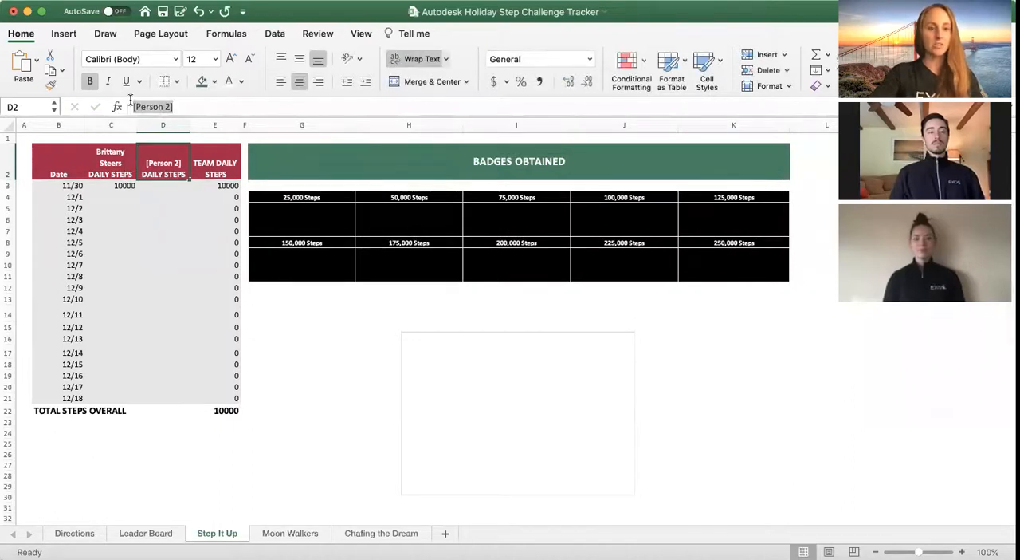
{"action": "type", "text": "John"}
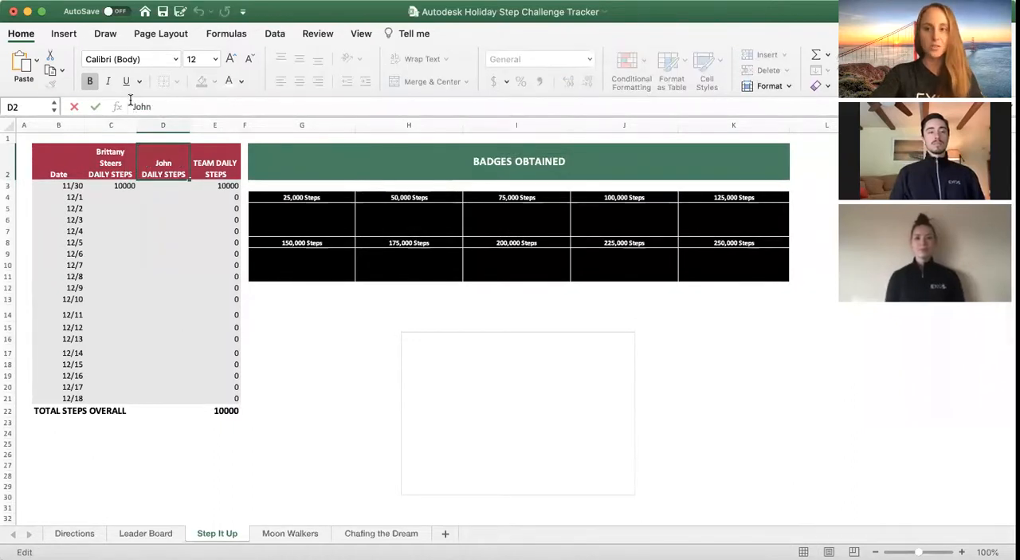
{"action": "type", "text": "Smith"}
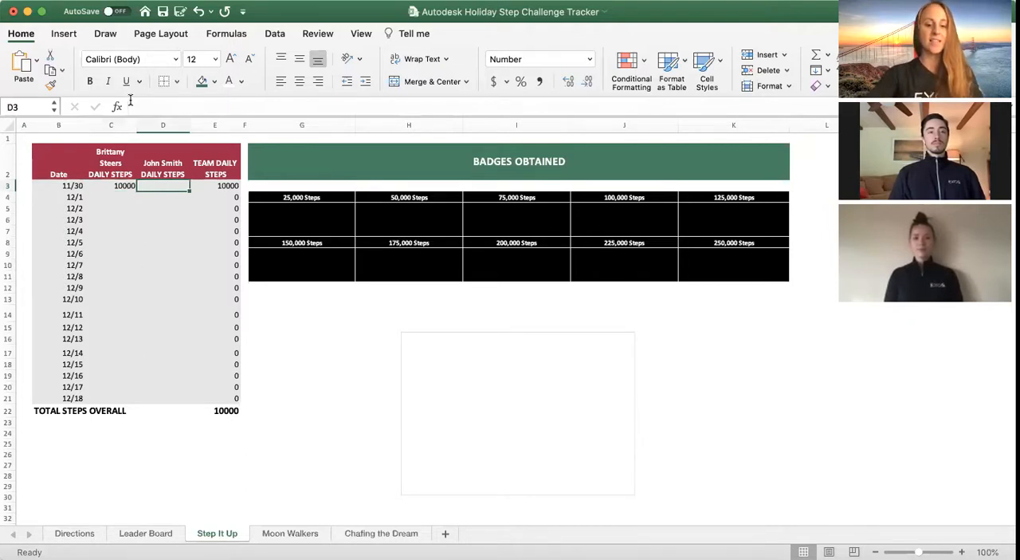
- Log 15001 steps for John Smith on 11/30, reaching 25001 and the 25,000 Steps badge
{"action": "type", "text": "1500"}
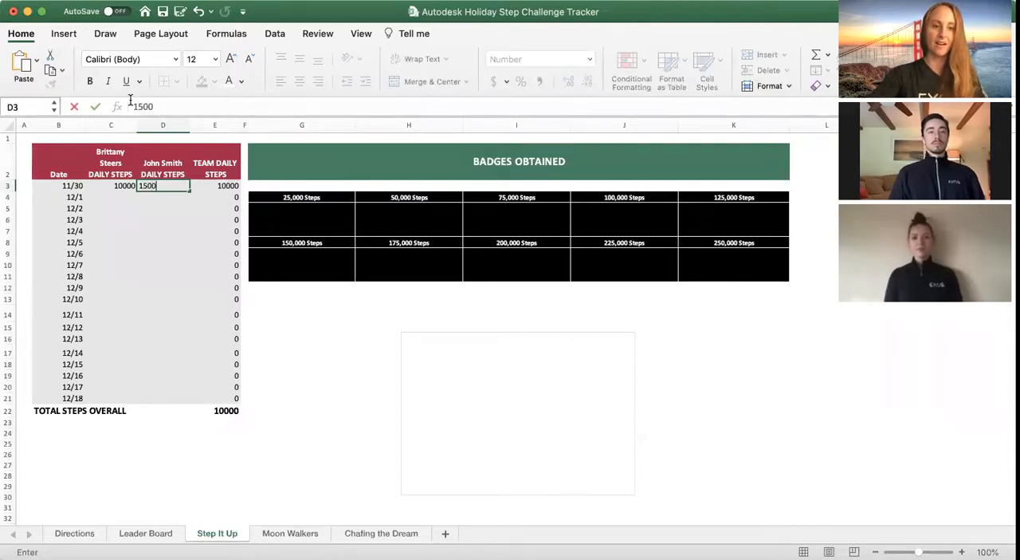
{"action": "type", "text": "1"}
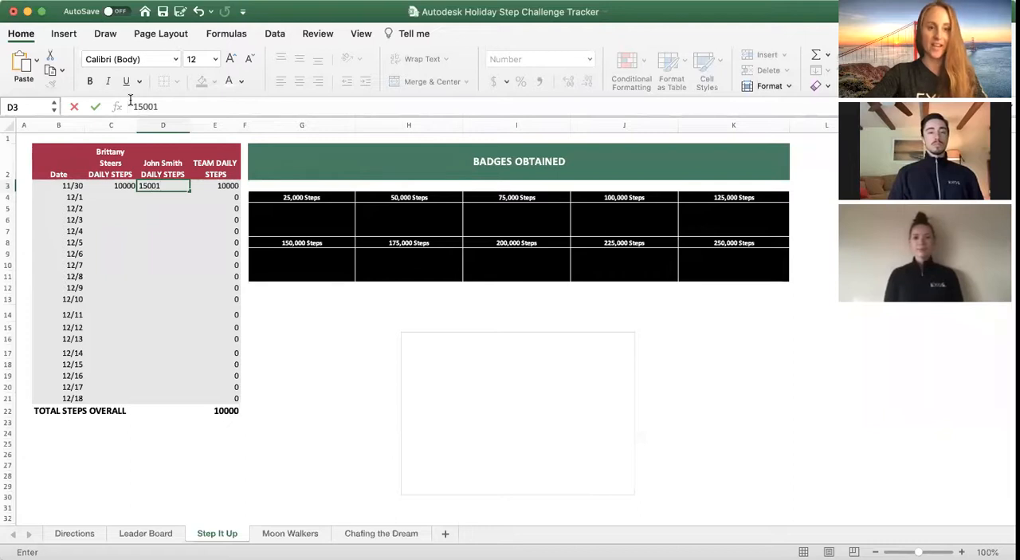
{"action": "key", "text": "Return"}
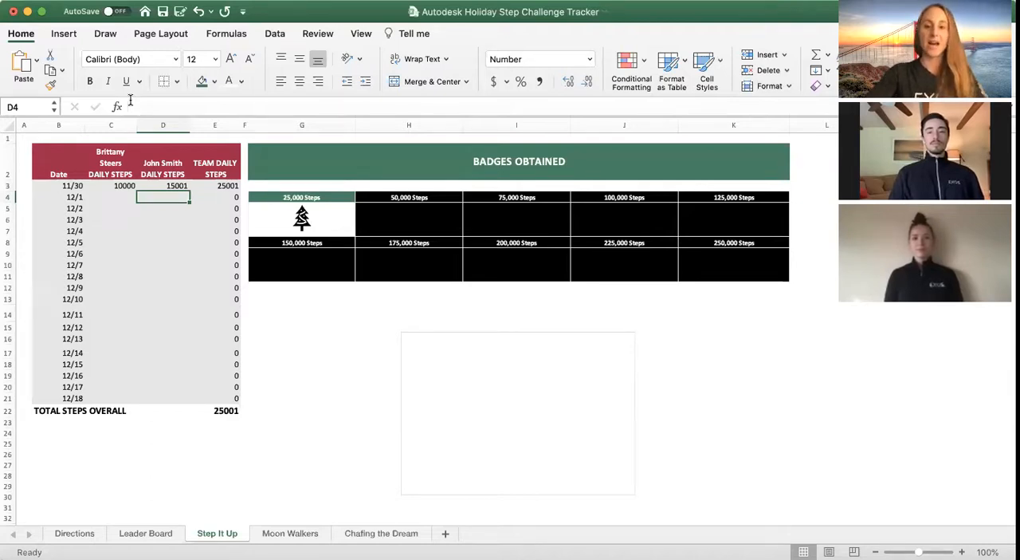
{"action": "mouse_move", "coordinate": [689, 180]}
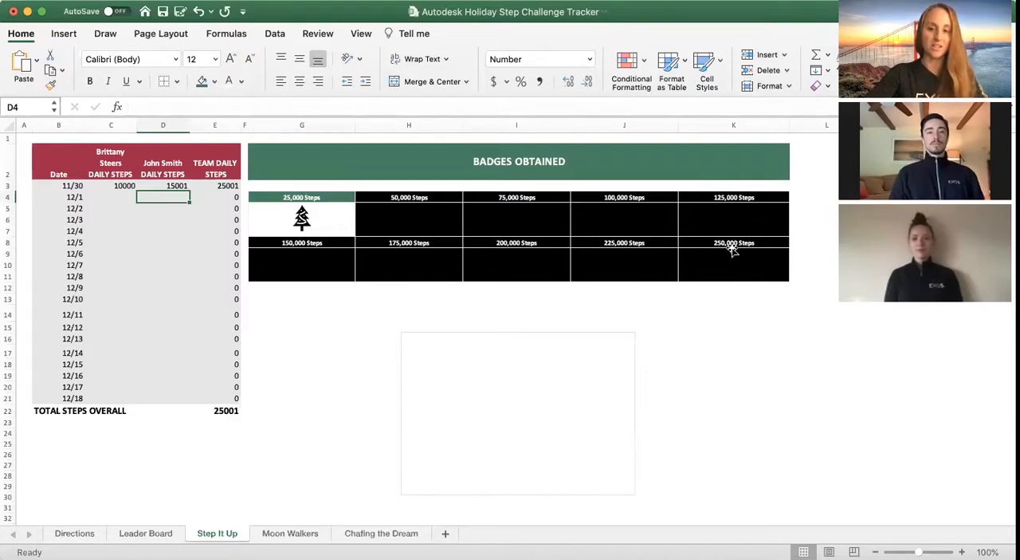
{"action": "mouse_move", "coordinate": [778, 300]}
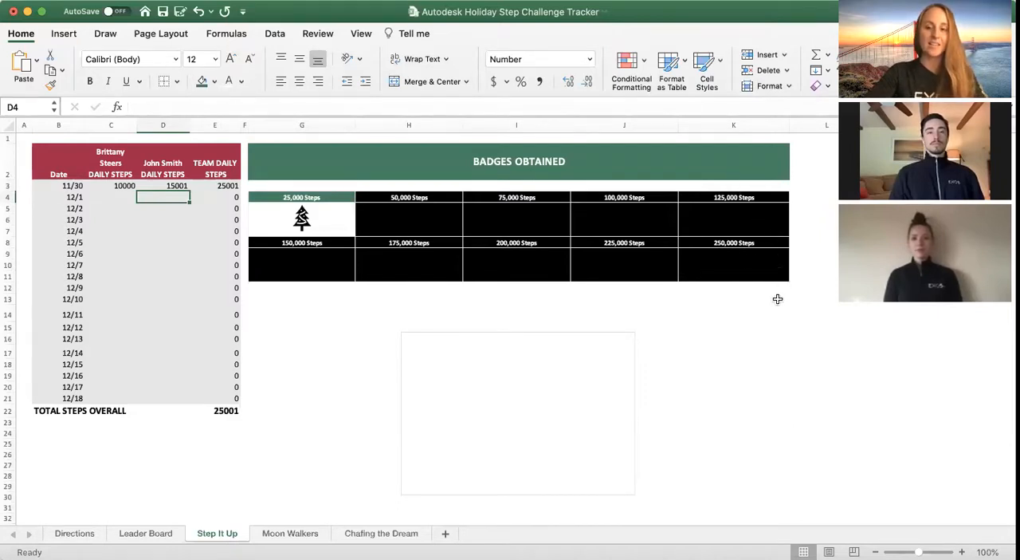
{"action": "mouse_move", "coordinate": [789, 299]}
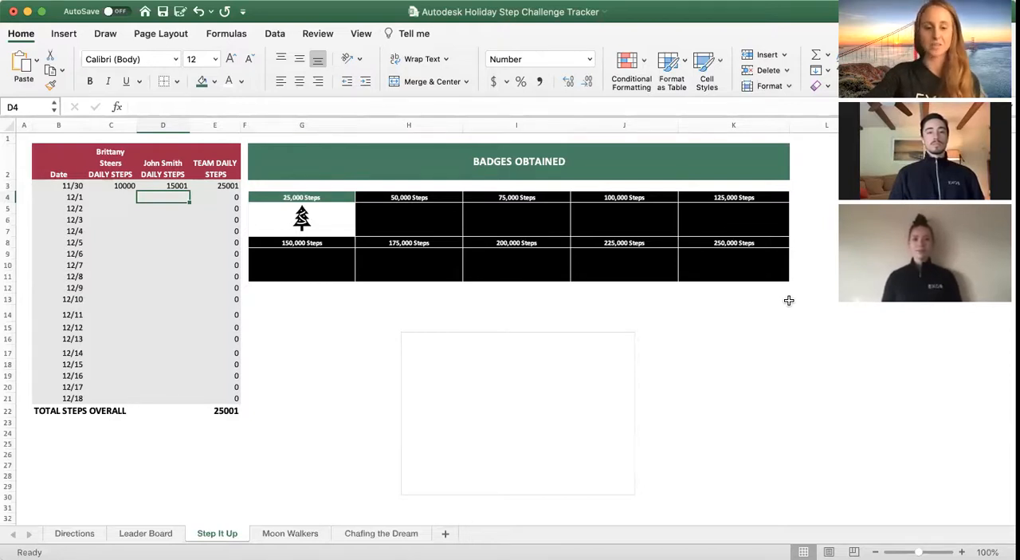
{"action": "mouse_move", "coordinate": [399, 384]}
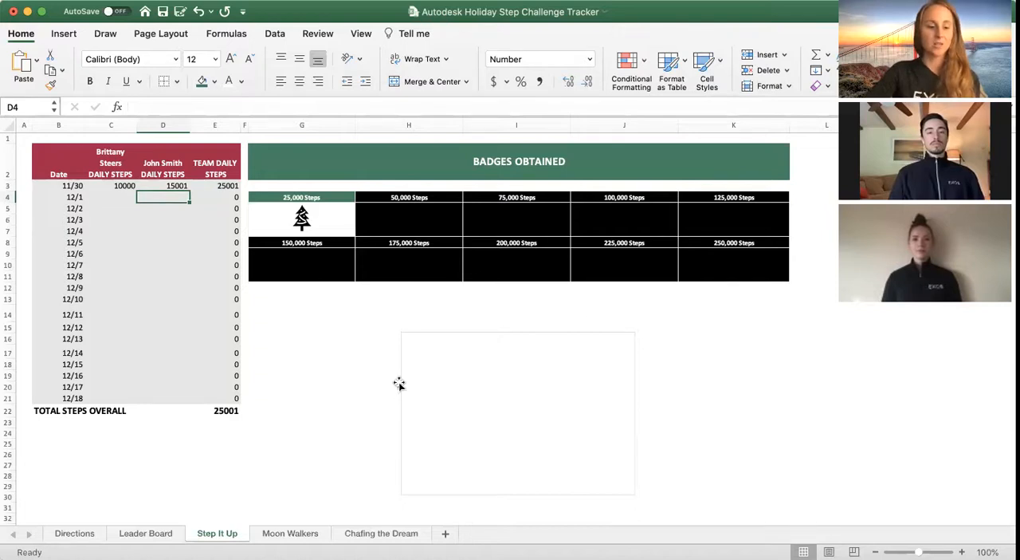
- Review the Leader Board showing Step It Up first at 25001 with a 39501 grand total
{"action": "left_click", "coordinate": [146, 532]}
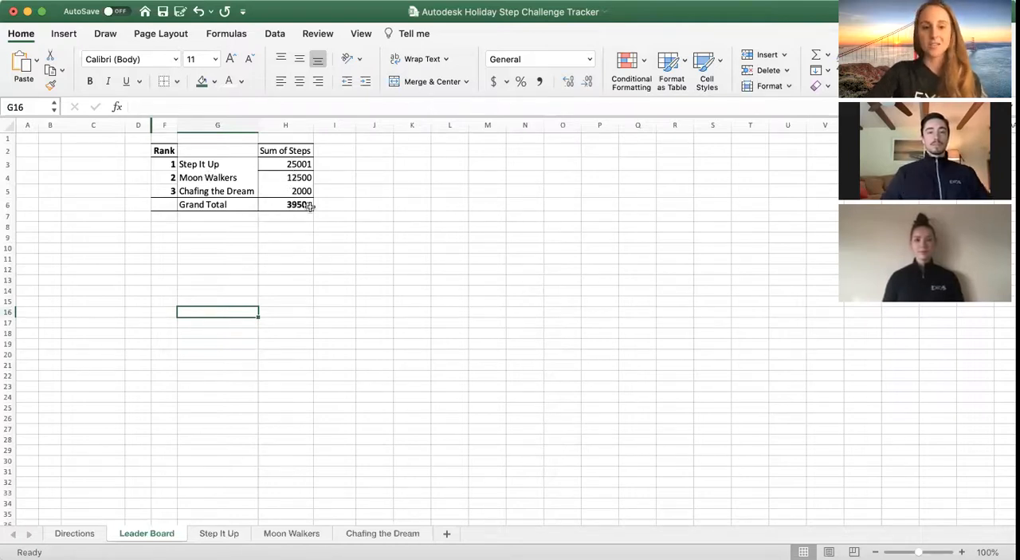
{"action": "left_click", "coordinate": [285, 204]}
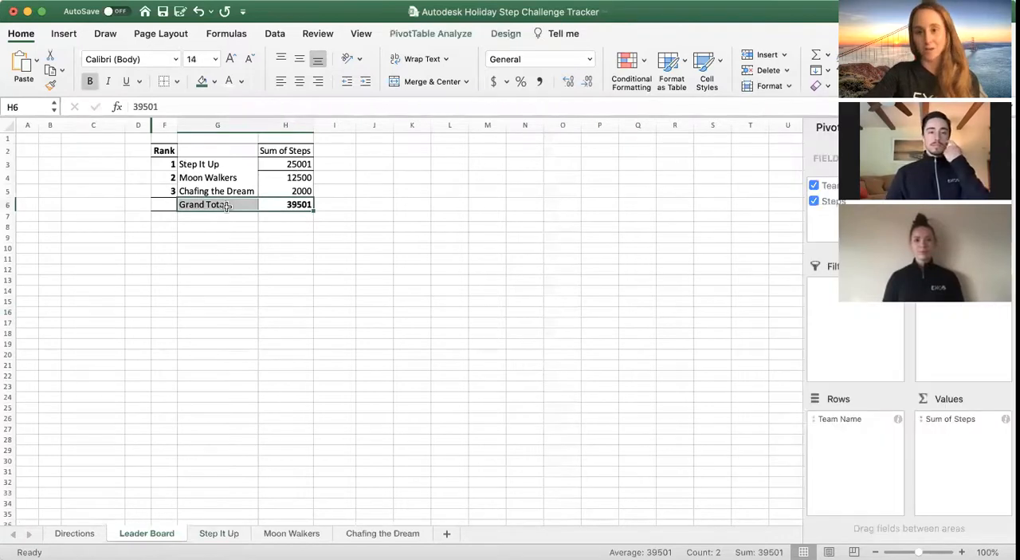
{"action": "left_click", "coordinate": [334, 259]}
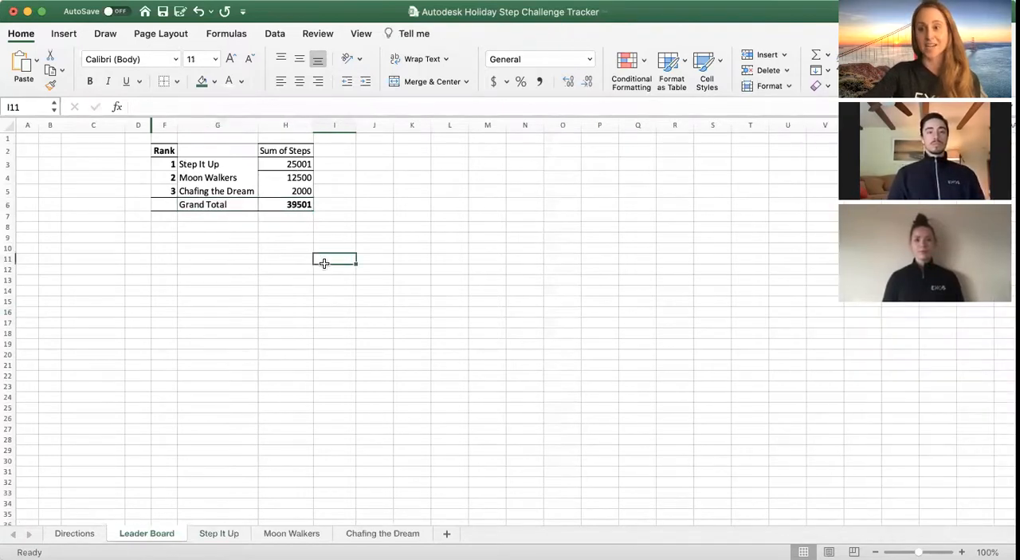